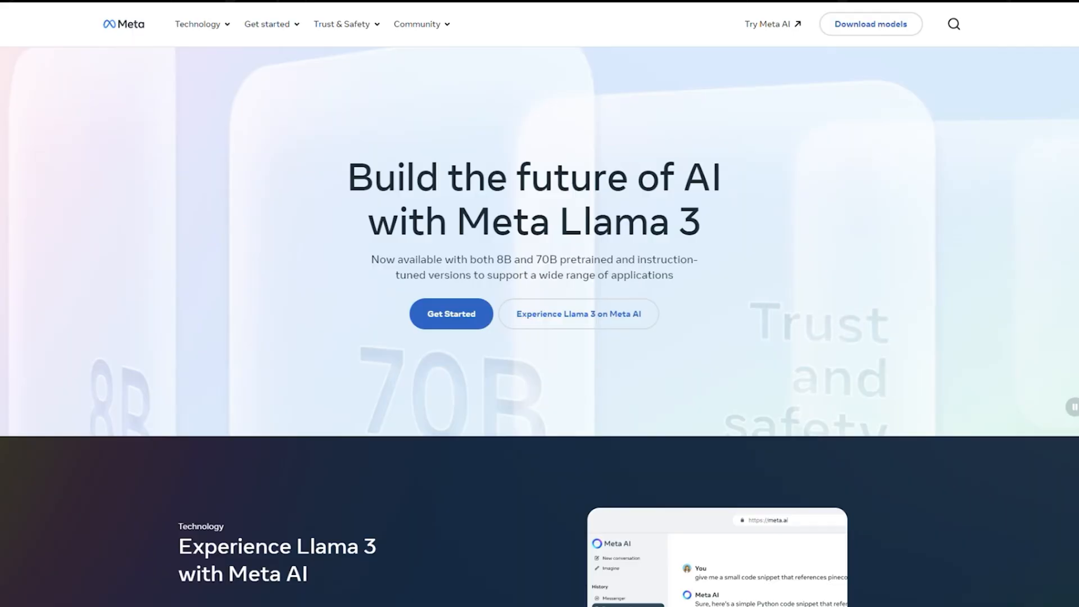
scroll("down", 3)
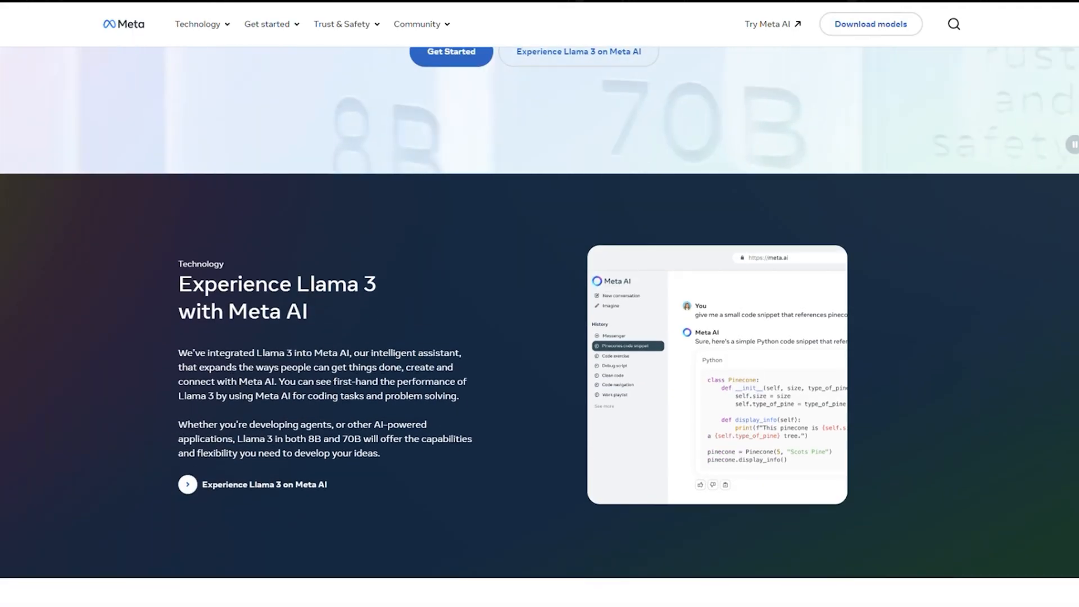